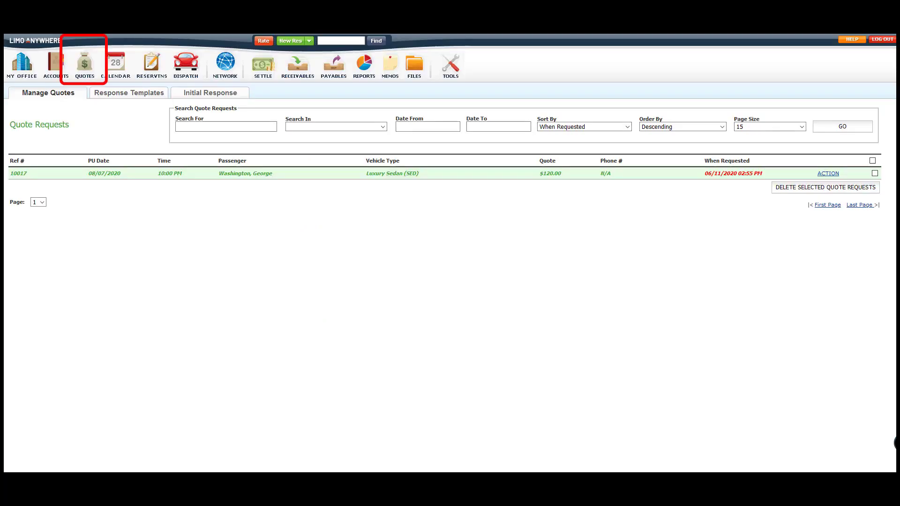
Step: Go to Quotes and show the Response Templates list with the Prom Template loaded
left_click(129, 93)
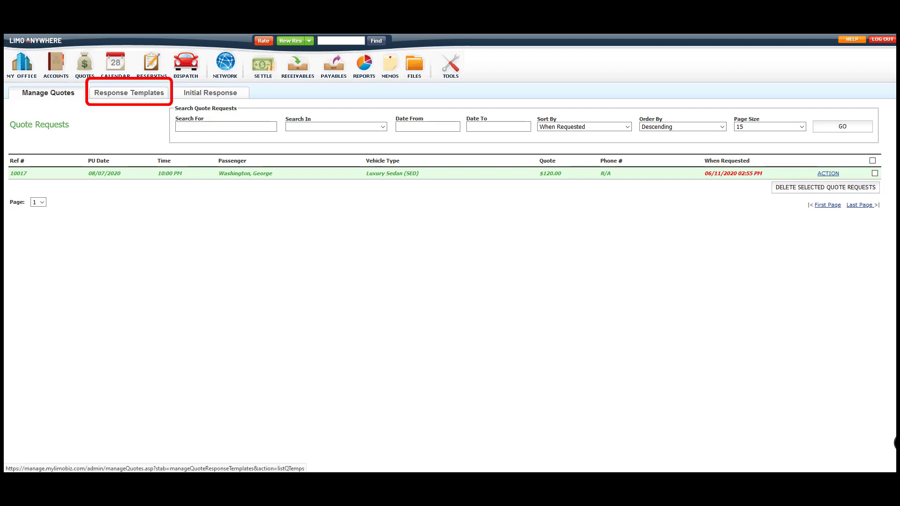
left_click(128, 93)
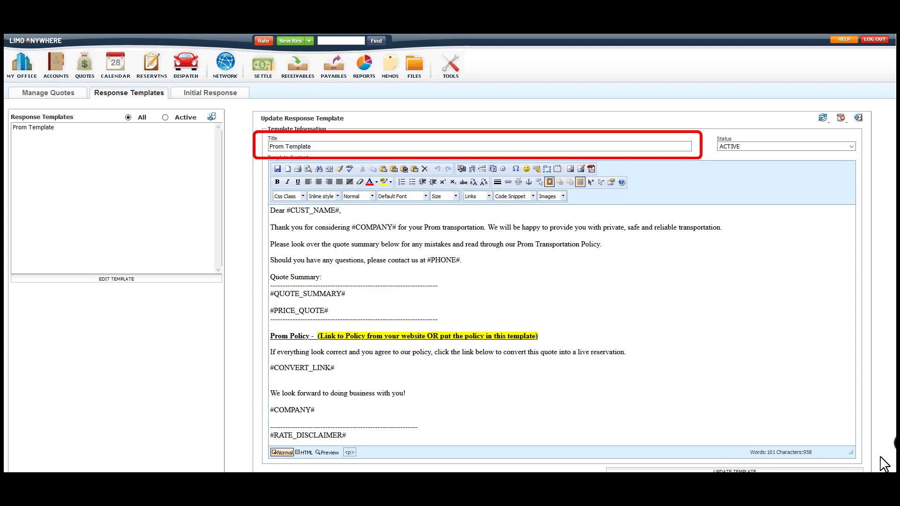
Step: Review the Prom Template body before loading it into George Washington's quote reply
scroll("down", 3)
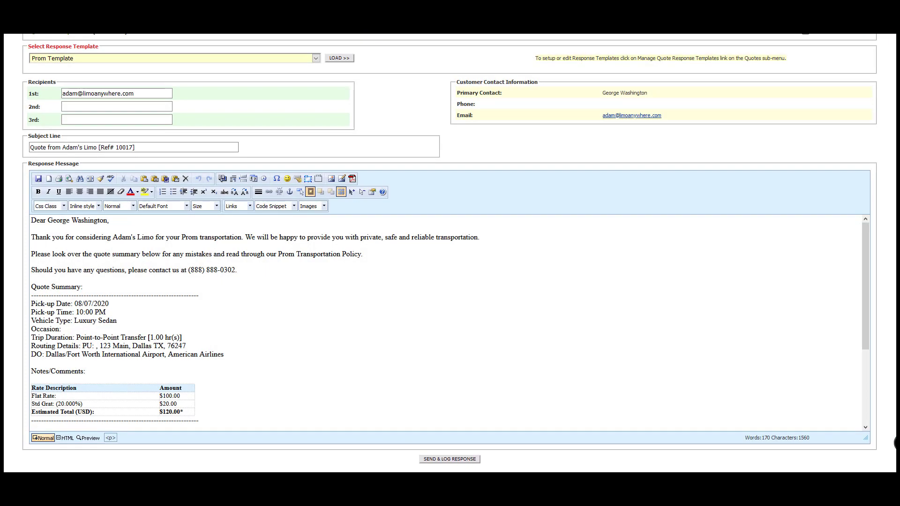
Step: Read through the prom reply's conversion link and disclaimer, then start a new response template
scroll("down", 3)
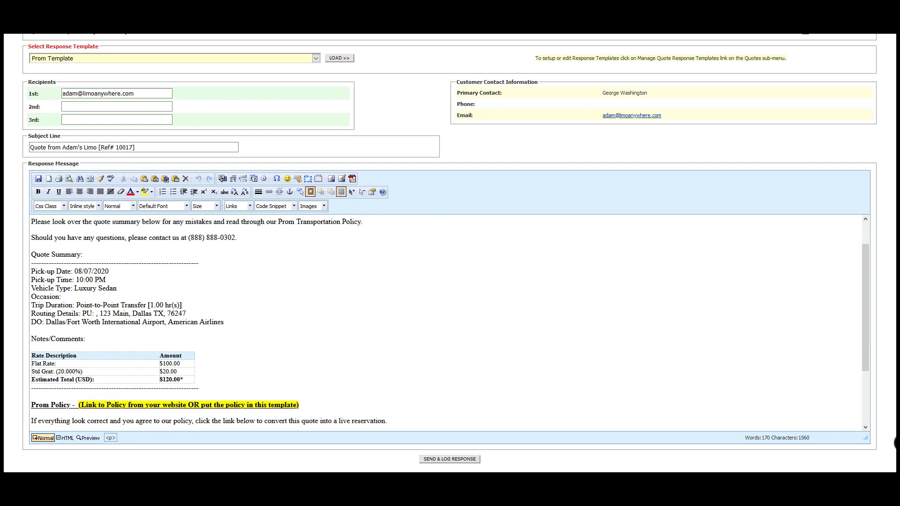
scroll("down", 3)
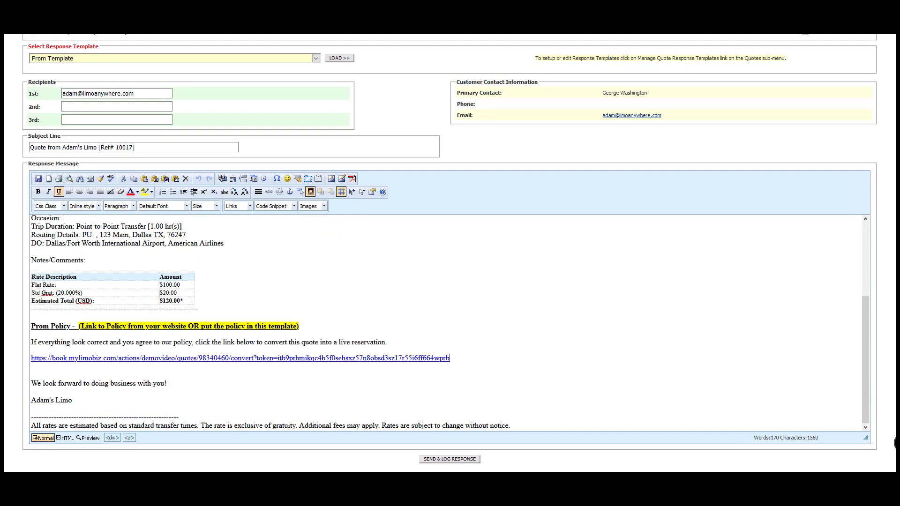
double_click(239, 358)
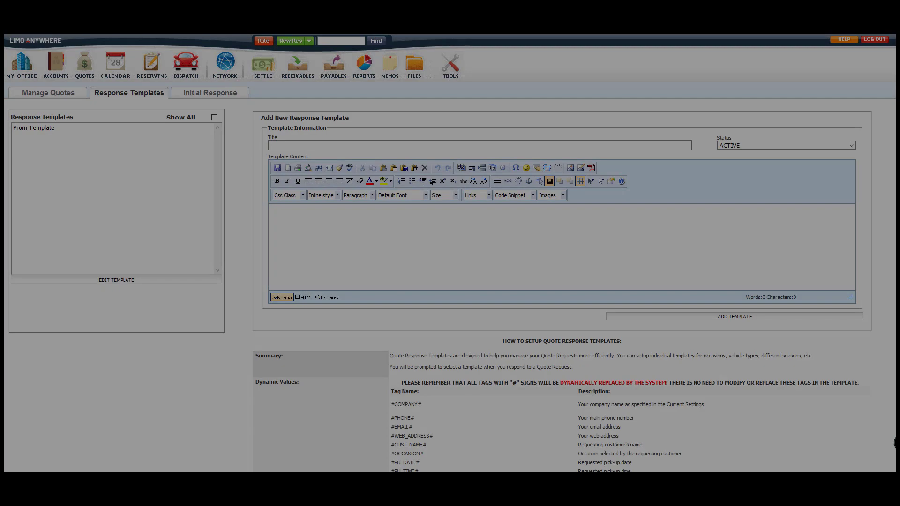
Step: Write the General Template body, adding 'If you would like to convert this quote into a live reservation, please click the lin...'
scroll("down", 3)
type("General Template")
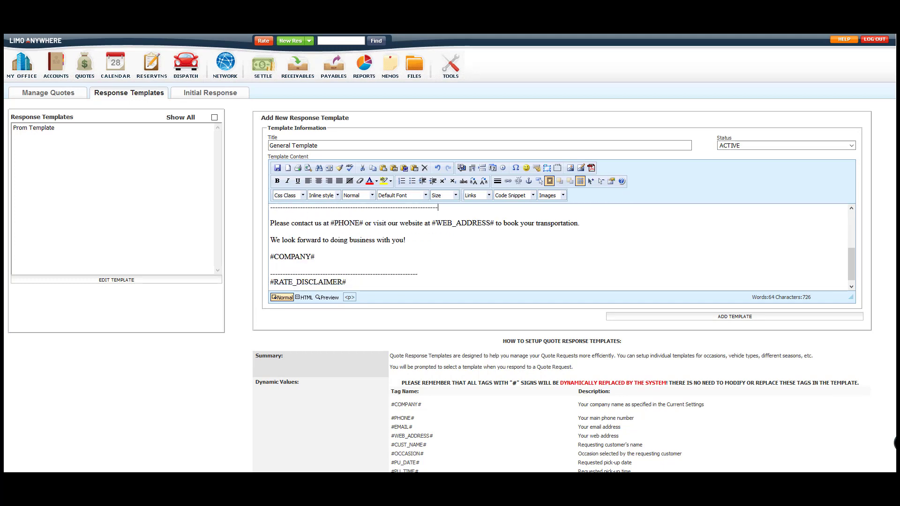
scroll("down", 3)
type("#PRICE_QUOTE#")
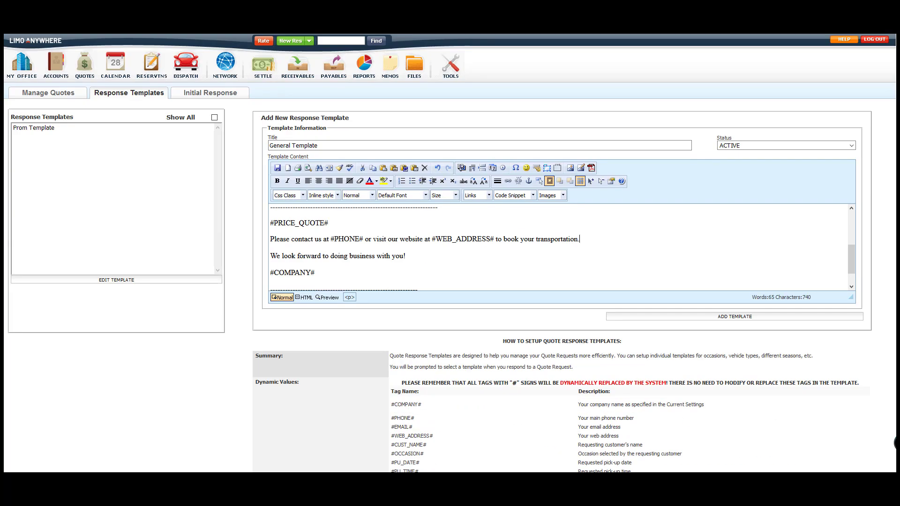
type("If you would like to convert this quote into a live reservation, please click the link below.")
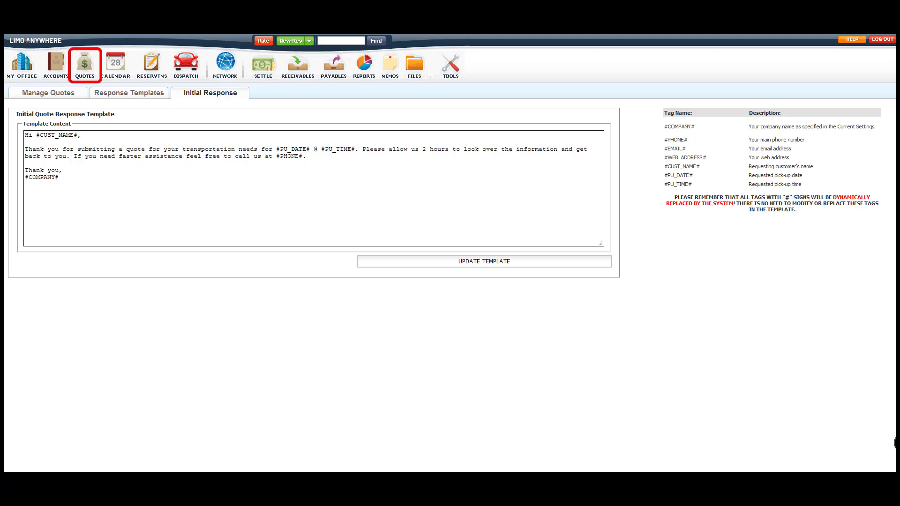
Step: Go to Quotes and show the Initial Response template customers receive after a request
left_click(210, 93)
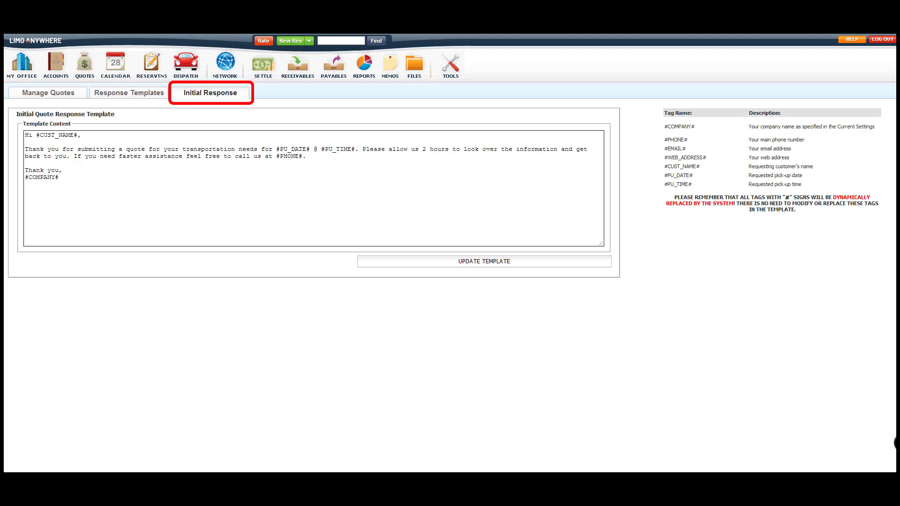
left_click(211, 93)
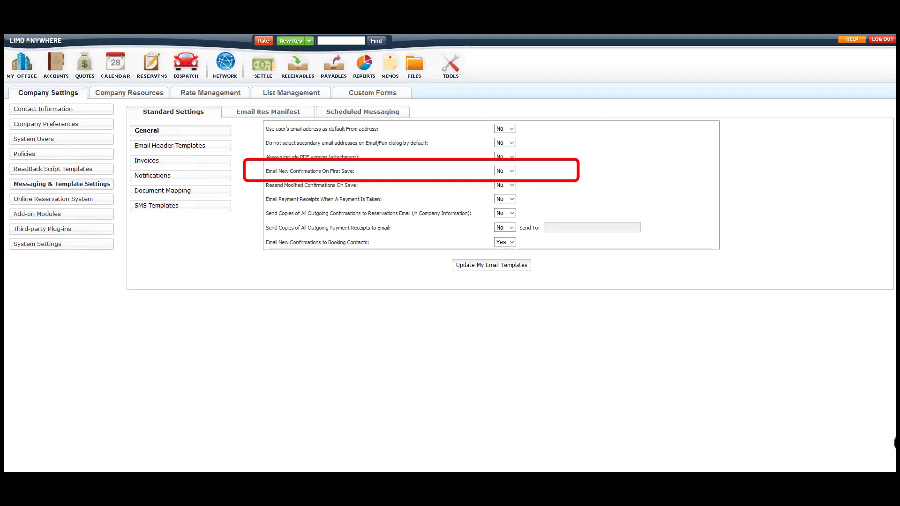
Step: Set Email New Confirmations On First Save to Yes in Messaging & Template Settings
left_click(504, 170)
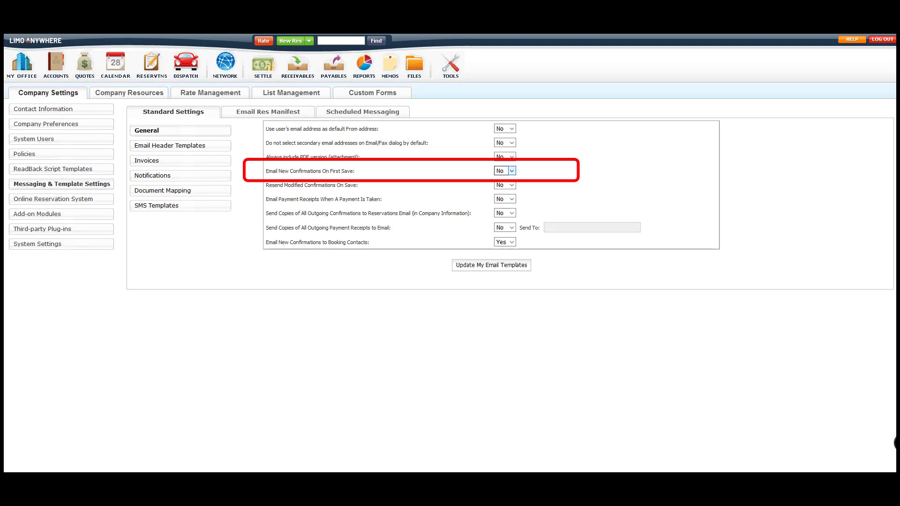
left_click(503, 170)
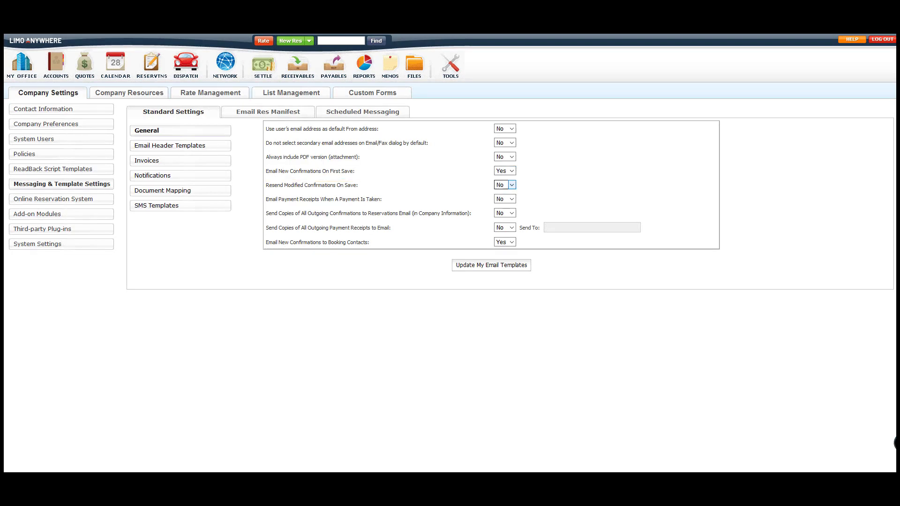